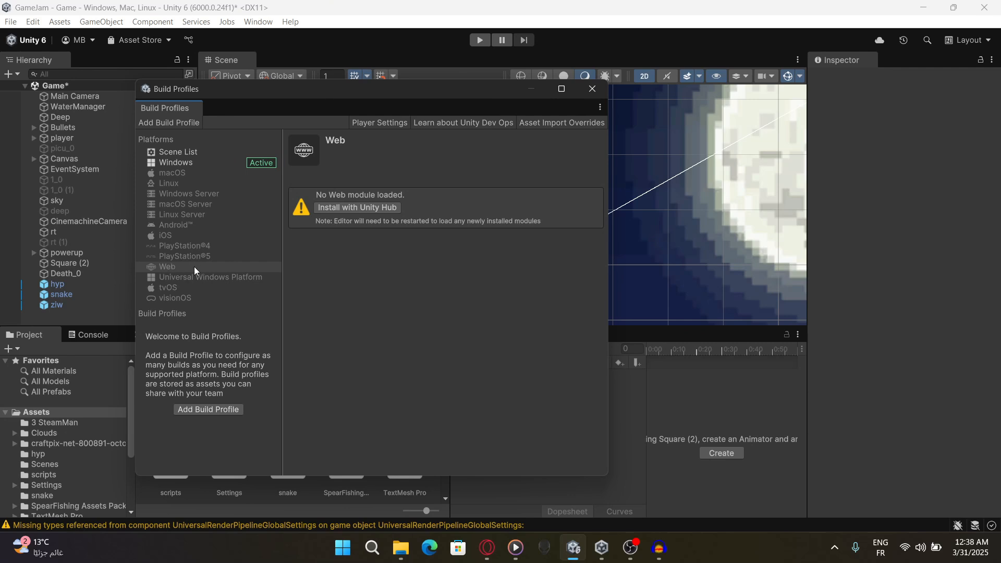
Step: Check the installed editors in Unity Hub and head to the Unity download archive
{"action": "left_click", "coordinate": [185, 257]}
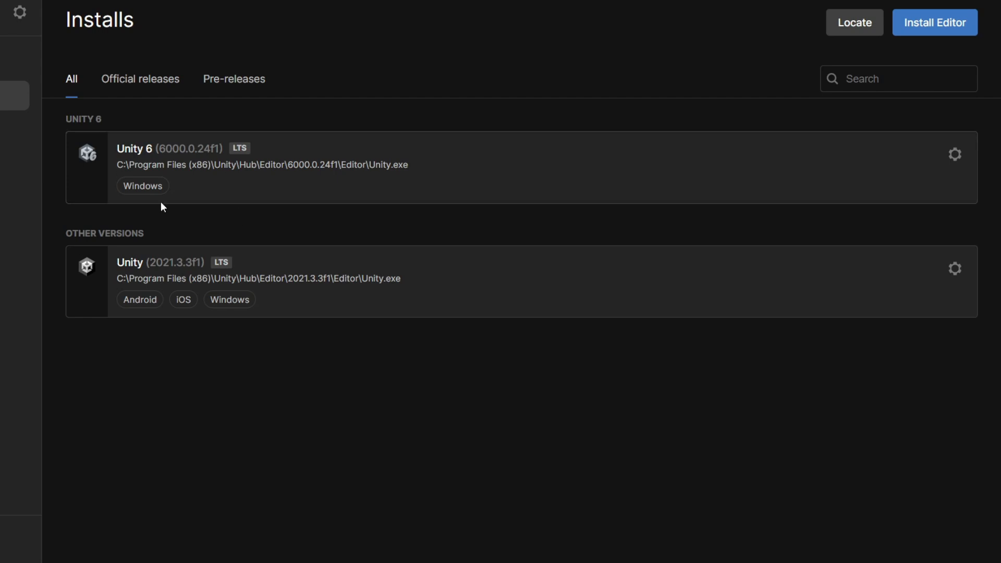
{"action": "mouse_move", "coordinate": [385, 120]}
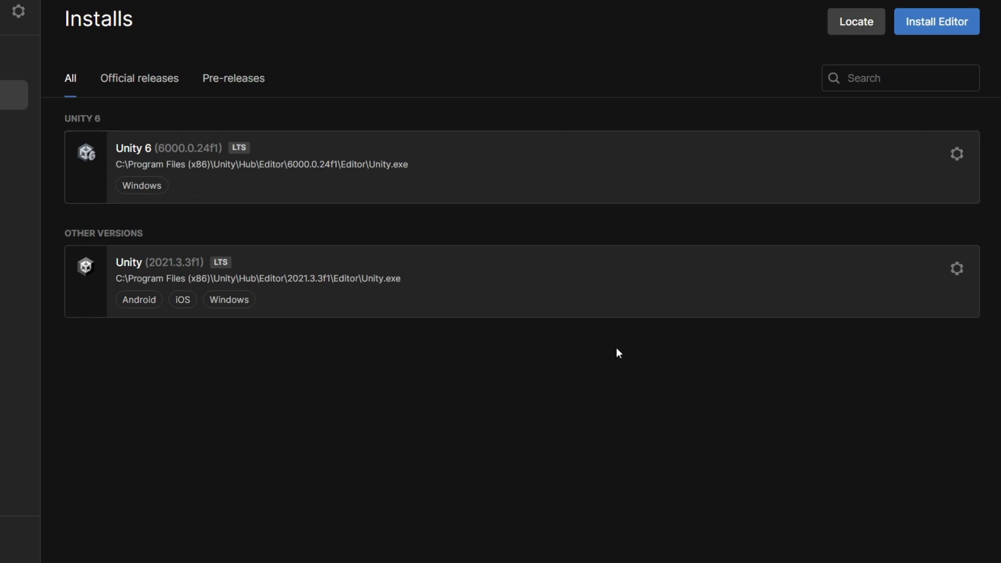
{"action": "left_click", "coordinate": [957, 153]}
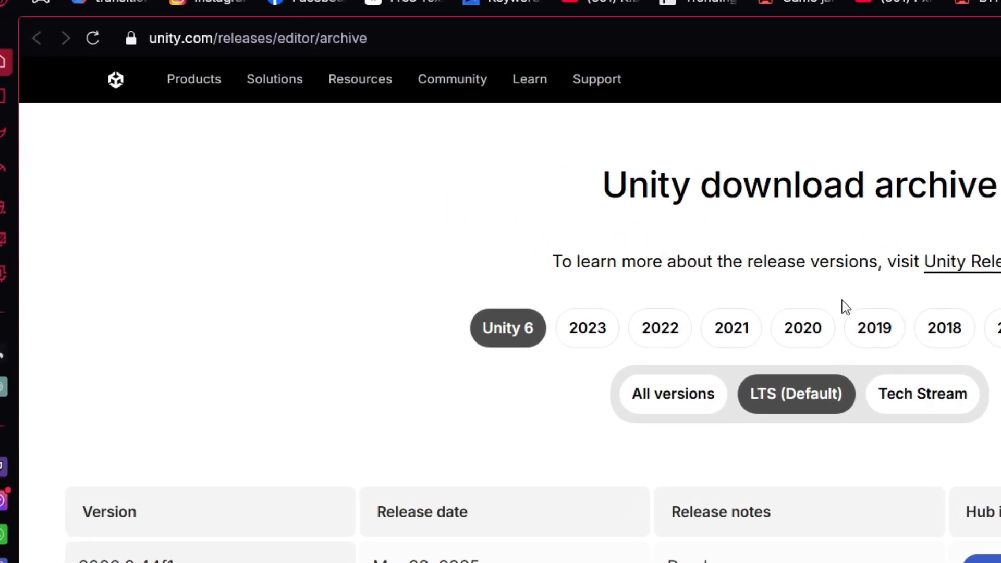
Step: Locate 6000.0.24f1 in the archive list and open its 'See all' downloads page
{"action": "scroll", "scroll_direction": "down", "scroll_amount": 3}
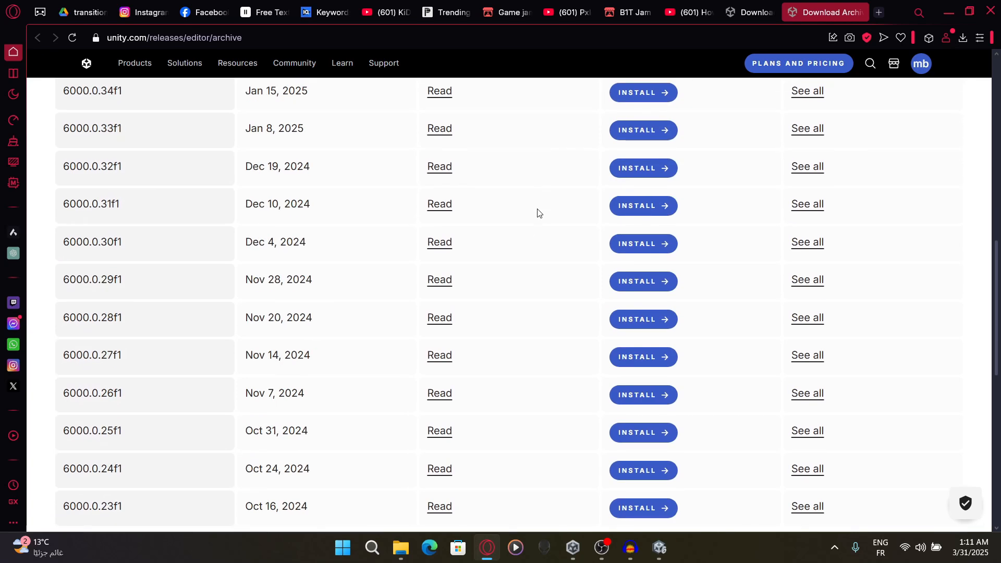
{"action": "scroll", "scroll_direction": "down", "scroll_amount": 3}
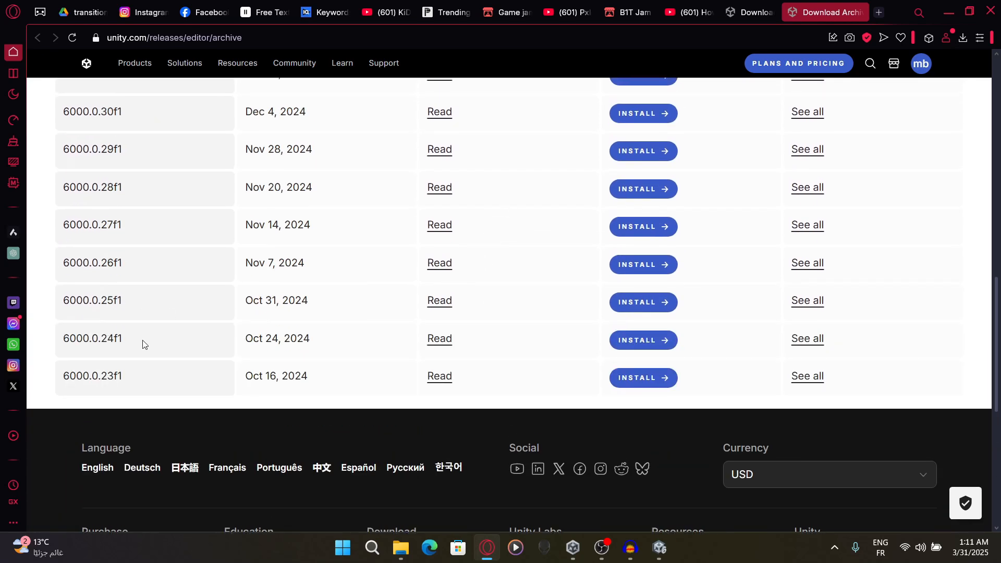
{"action": "left_click", "coordinate": [807, 338]}
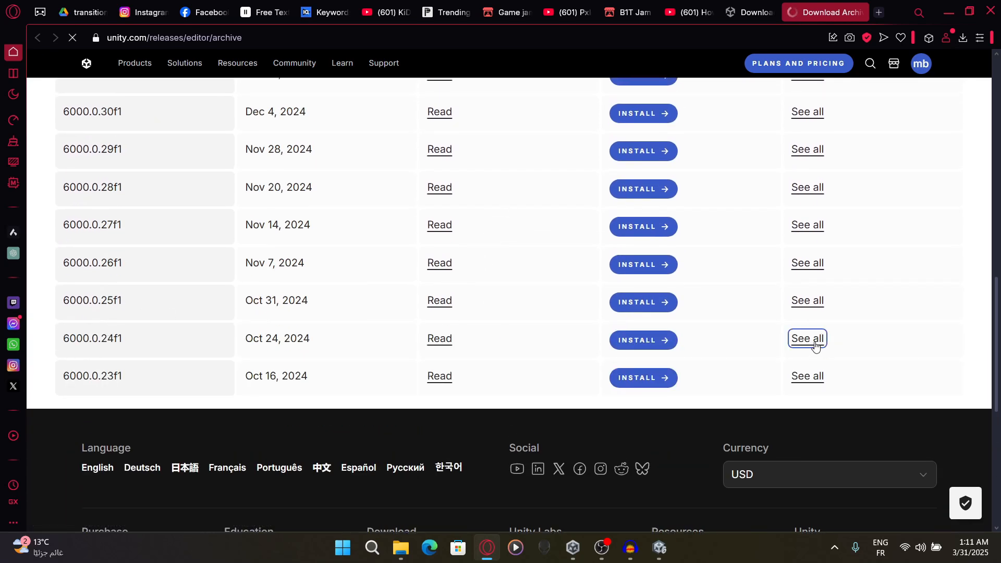
Step: Show the Component installers for 6000.0.24 and download WebGL Build Support
{"action": "left_click", "coordinate": [807, 338]}
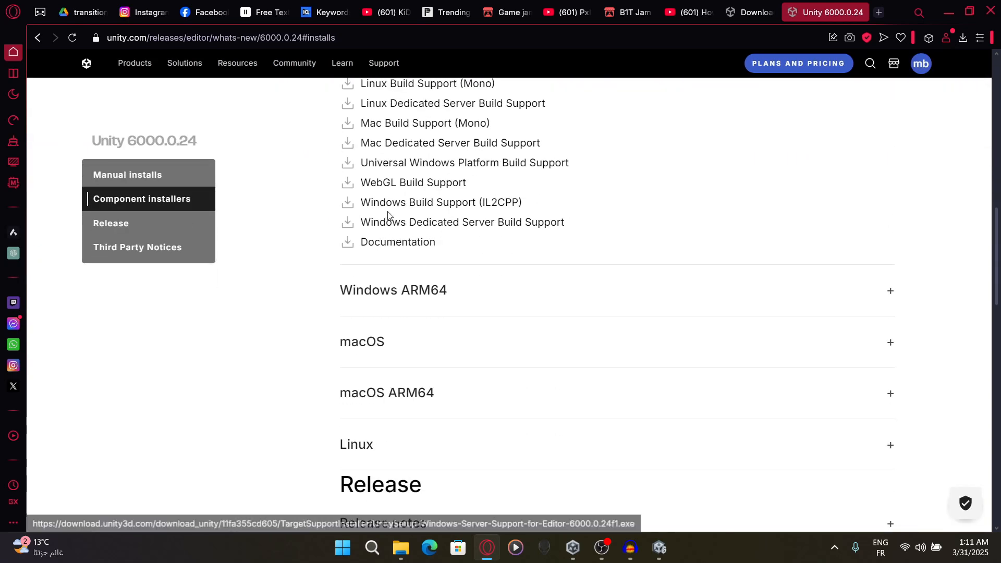
{"action": "scroll", "scroll_direction": "down", "scroll_amount": 3}
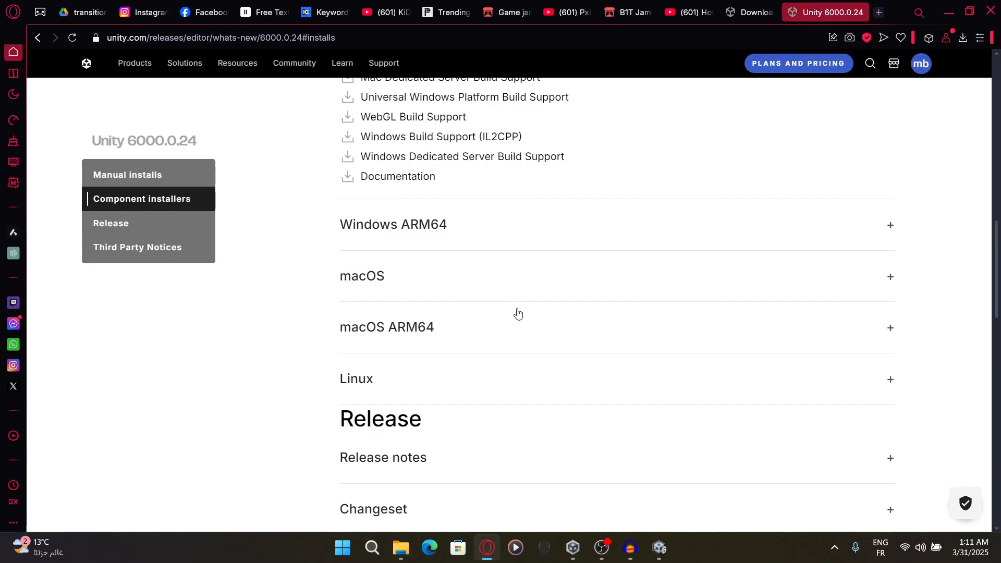
{"action": "scroll", "scroll_direction": "up", "scroll_amount": 3}
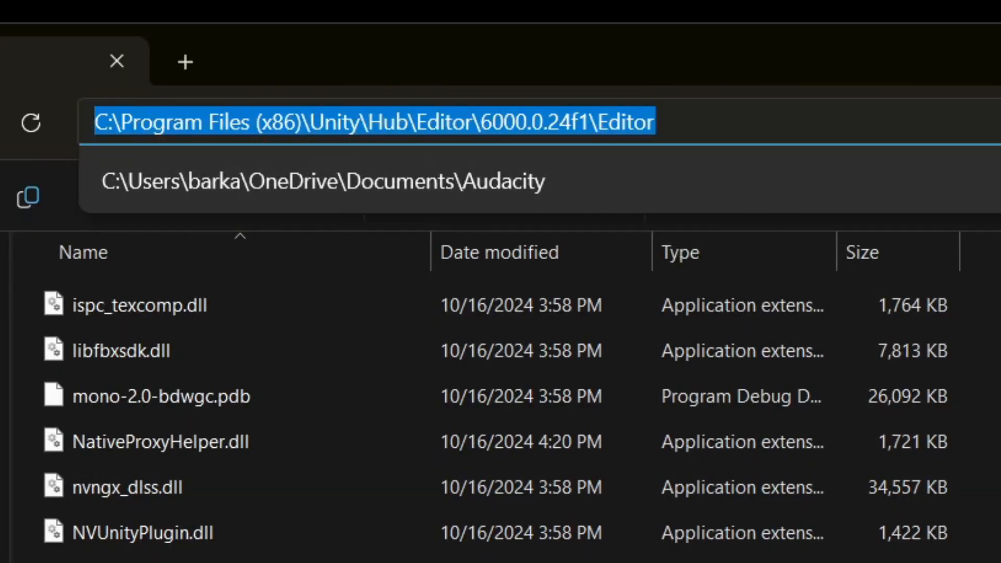
Step: Copy the 6000.0.24f1 Editor folder path and run the WebGL installer into it
{"action": "key", "text": "Backspace"}
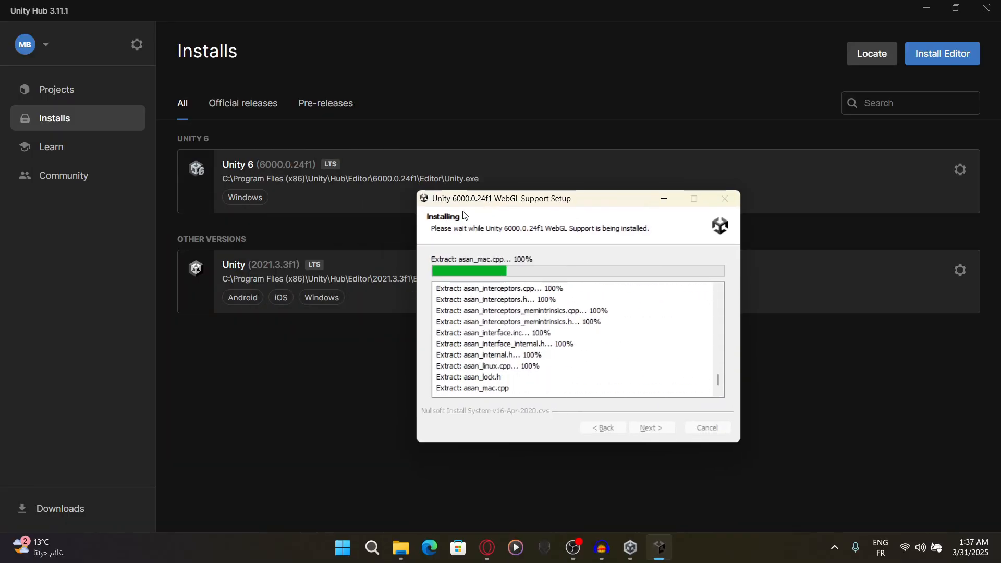
{"action": "left_click", "coordinate": [57, 90]}
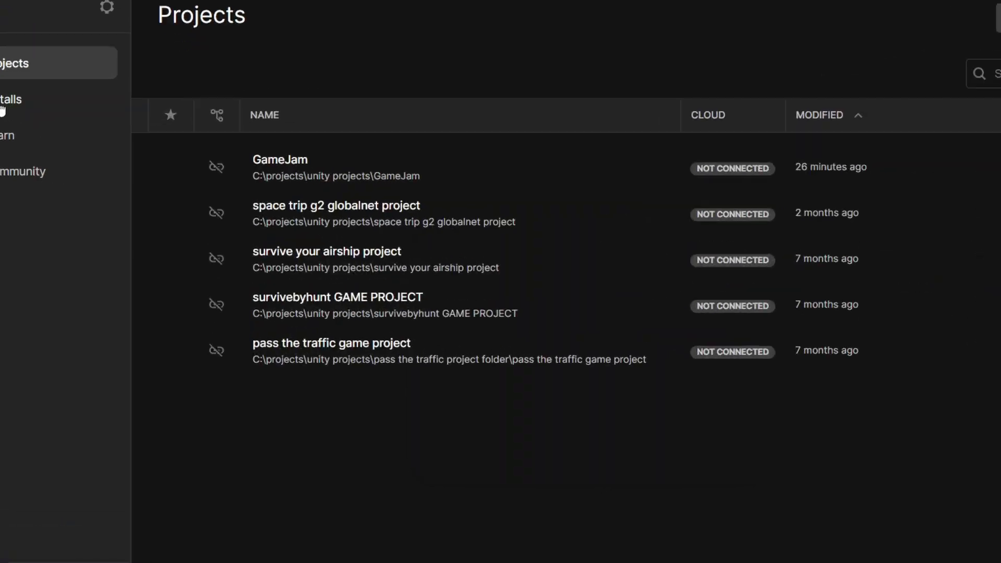